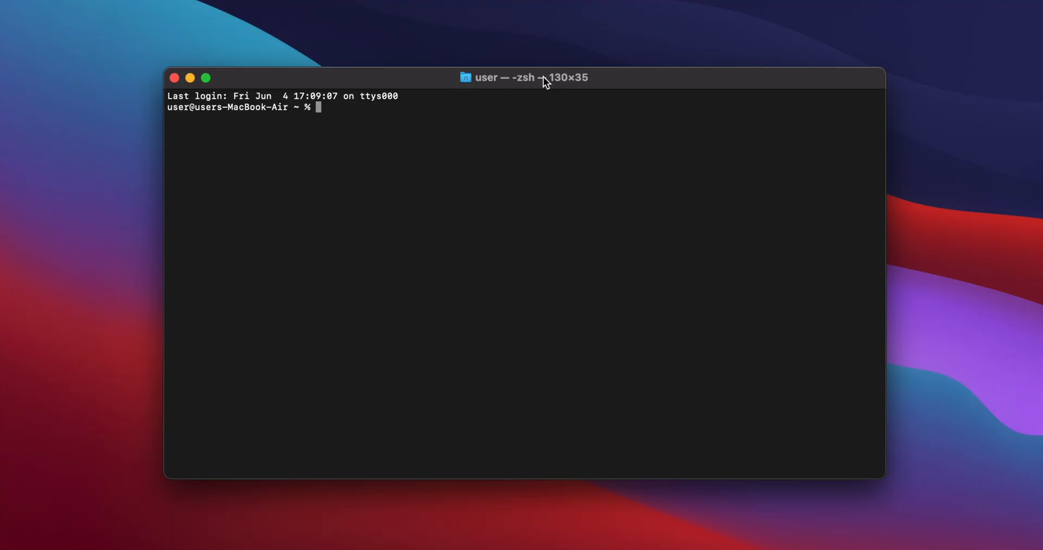
pyautogui.write('/App')
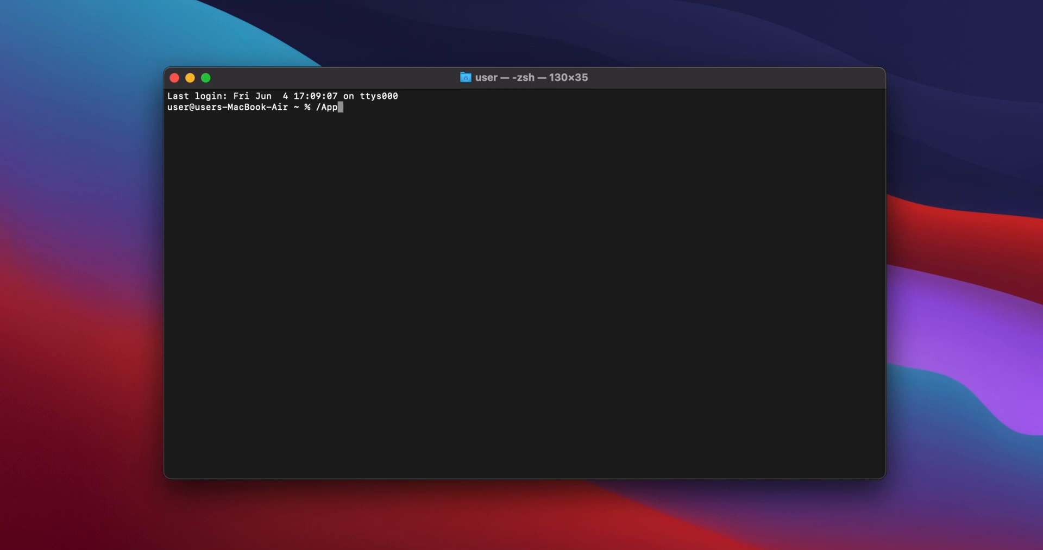
pyautogui.write('lications')
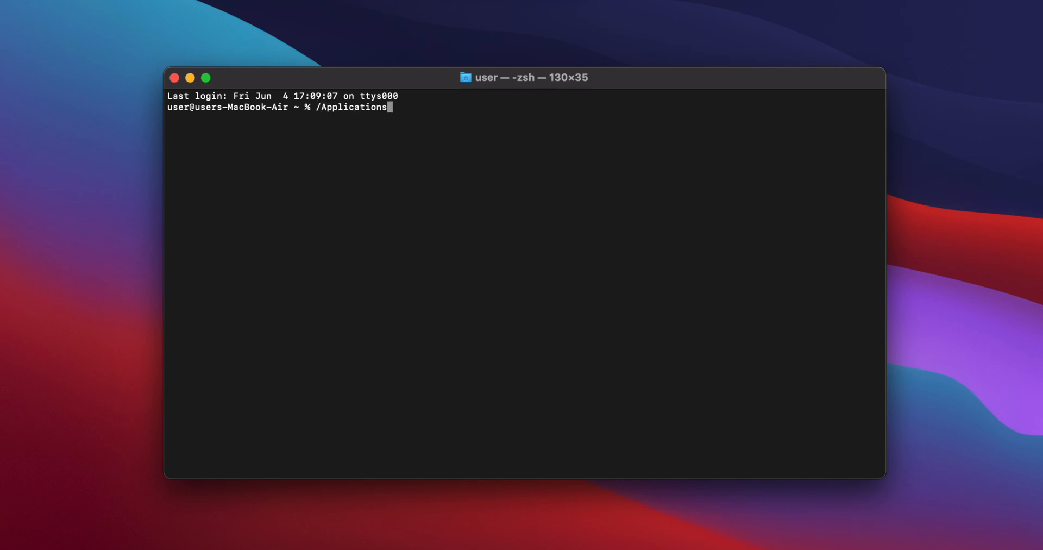
pyautogui.write('/Chia.app/Conte')
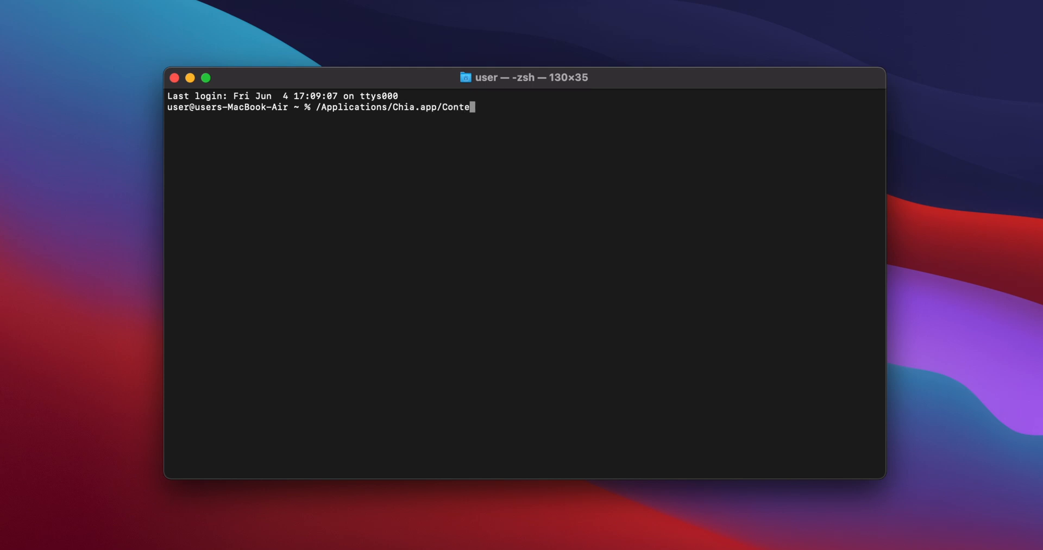
pyautogui.write('nts/R')
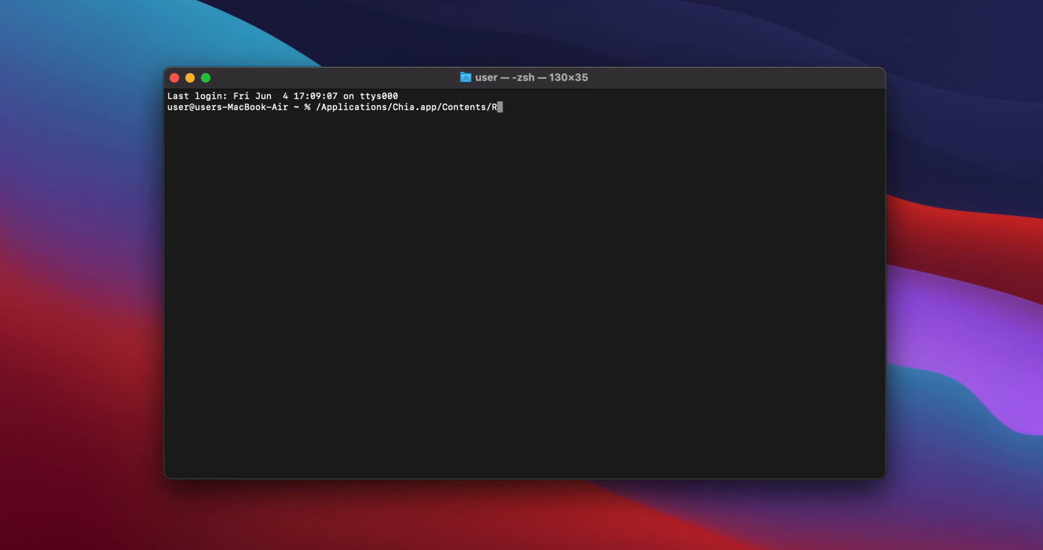
pyautogui.write('esources/')
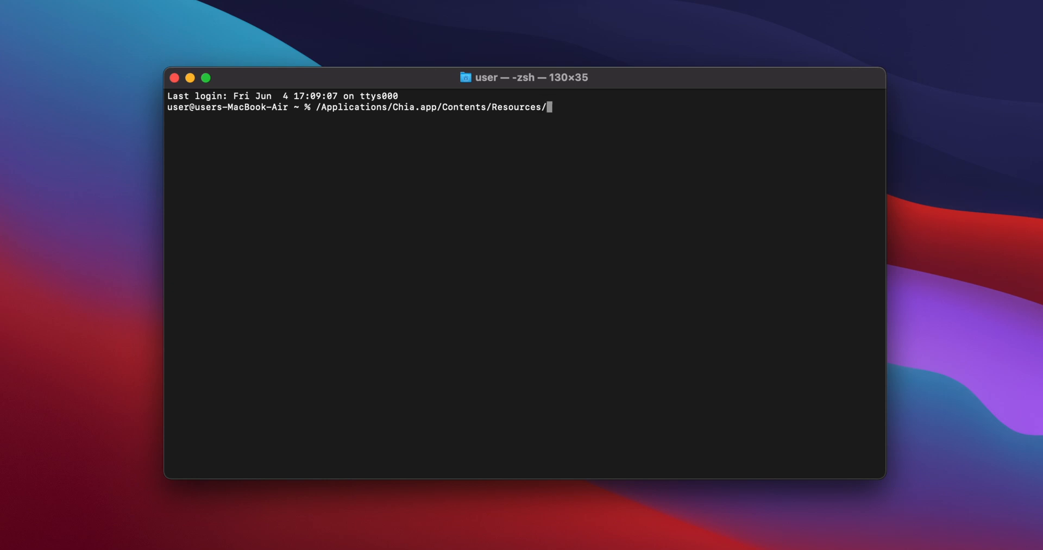
pyautogui.write('app.asar.un')
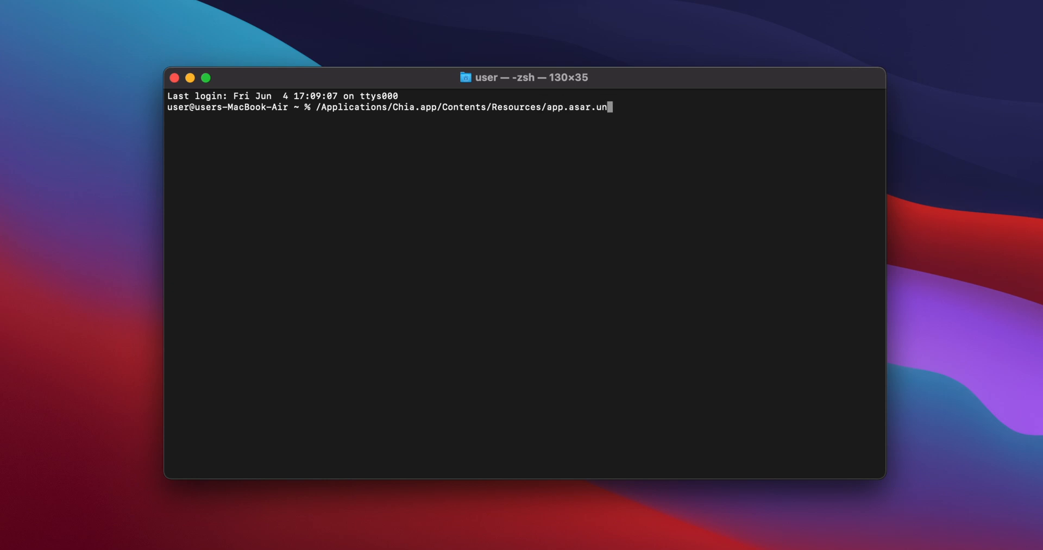
pyautogui.write('packed/daemon/')
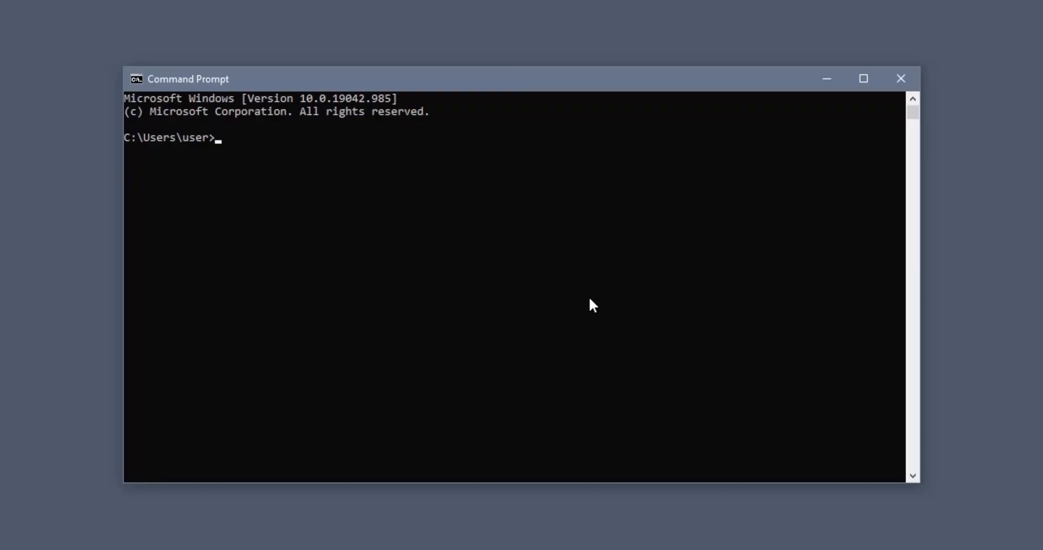
pyautogui.write('%APPD')
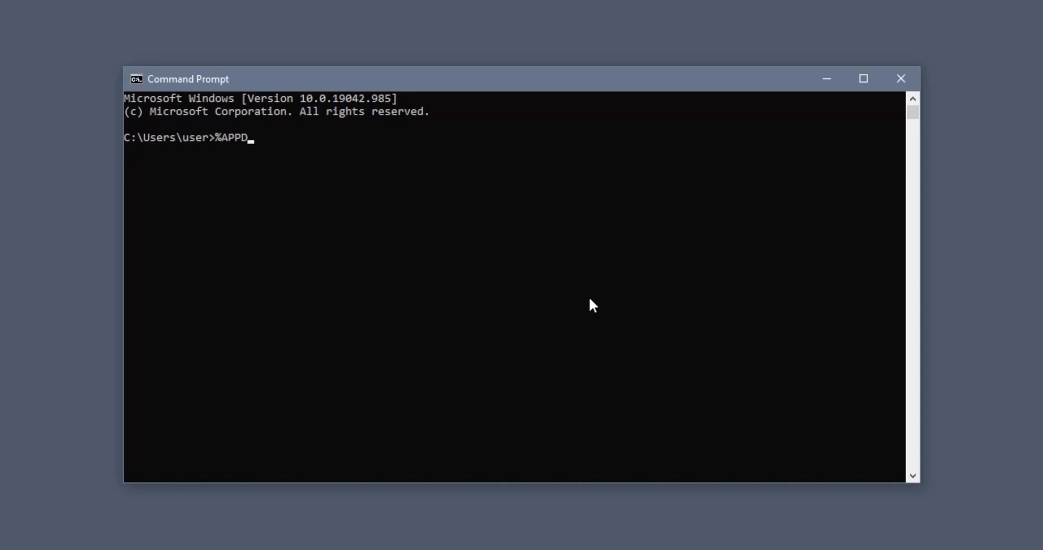
pyautogui.write('ATA%/')
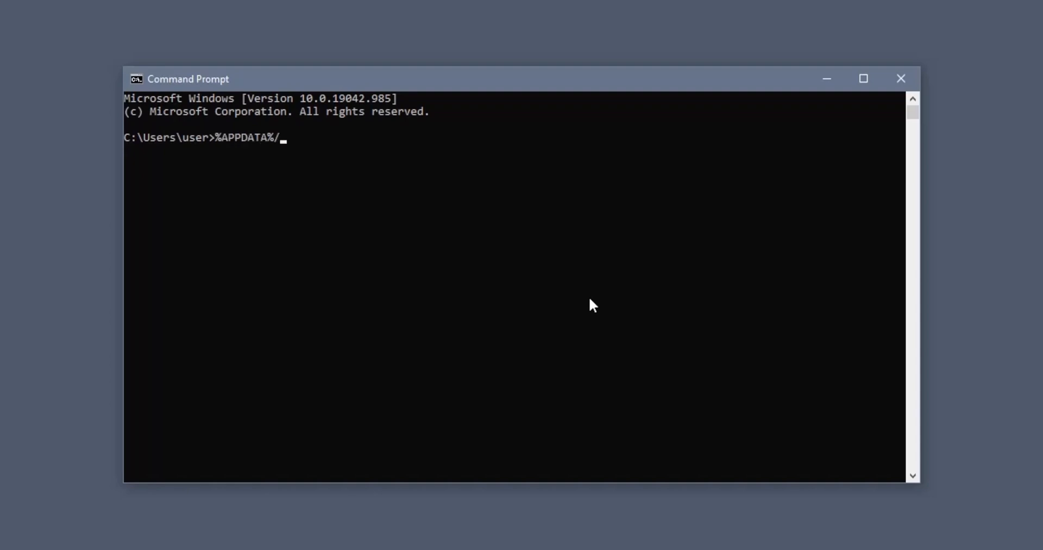
pyautogui.write('../')
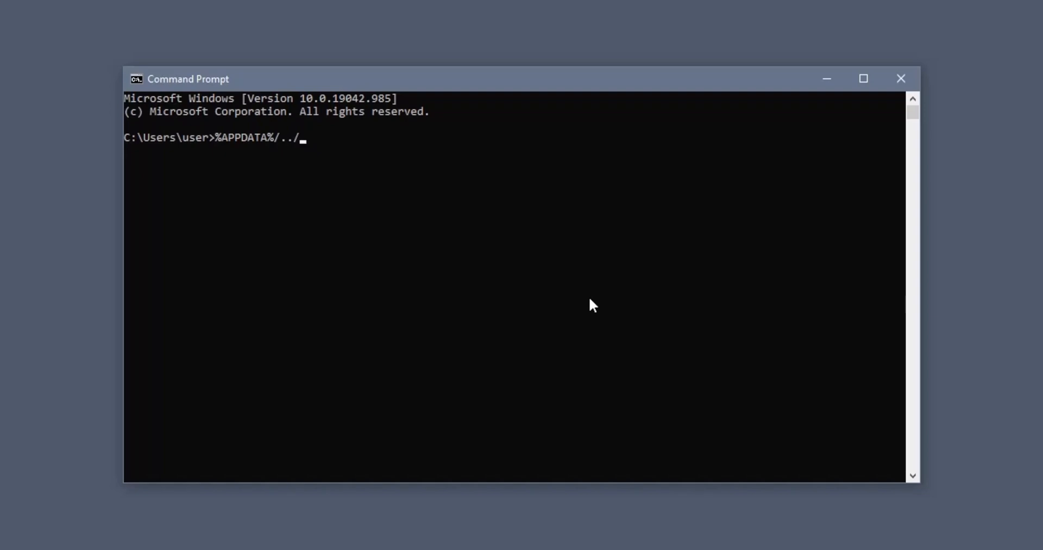
pyautogui.write('Local/chia')
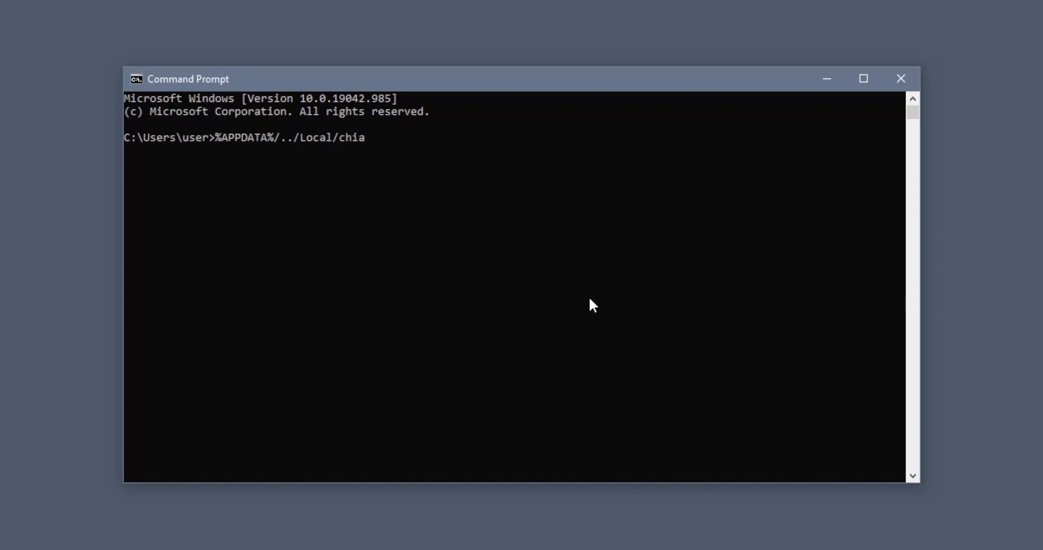
pyautogui.write('-blockchain')
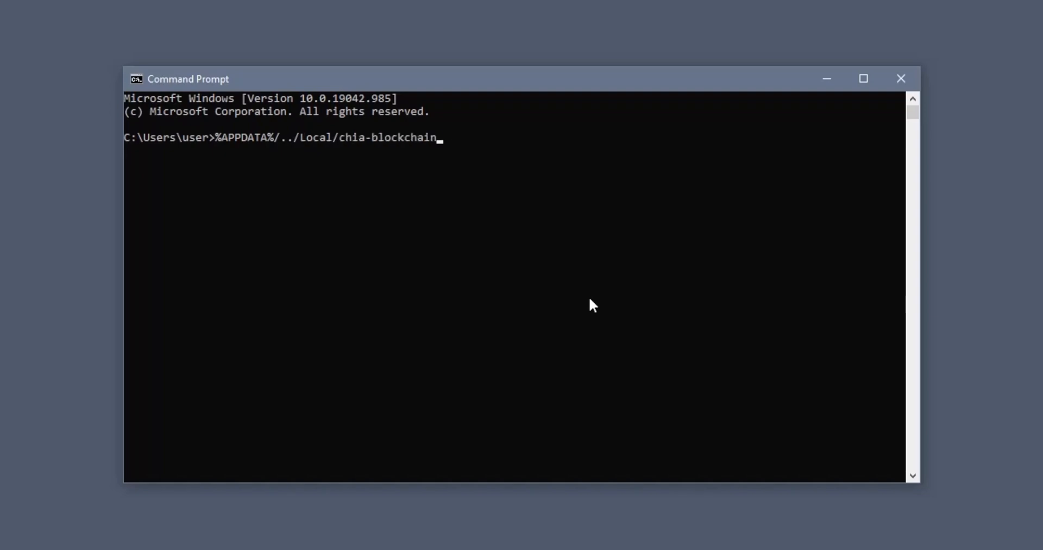
pyautogui.write('/app-1')
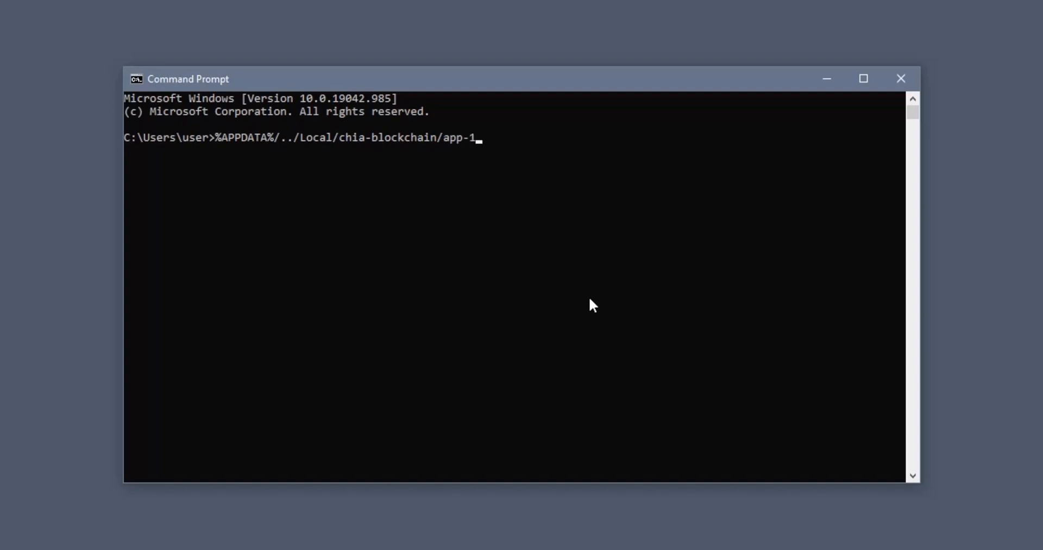
pyautogui.write('.1.6/resourc')
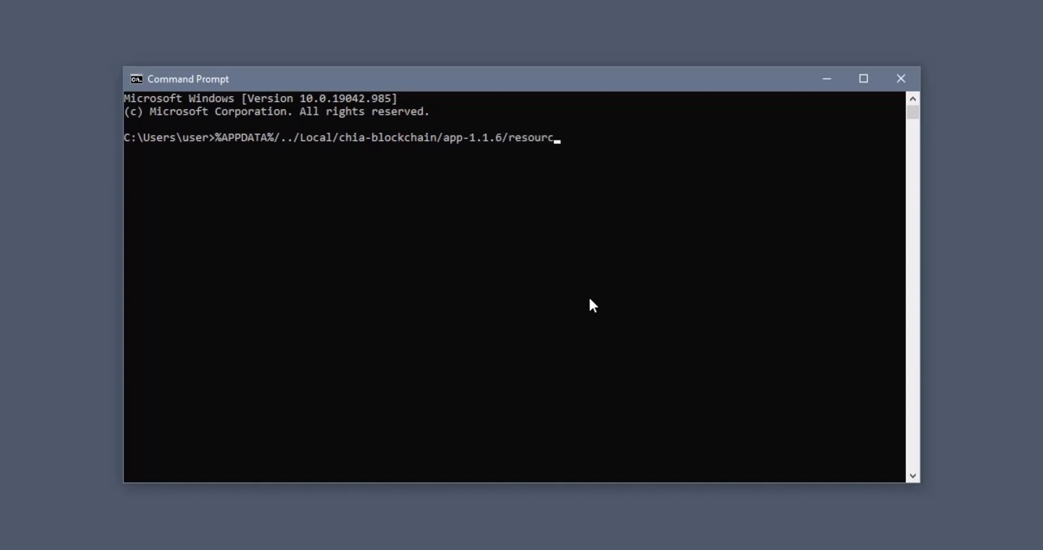
pyautogui.write('es/app.asar.')
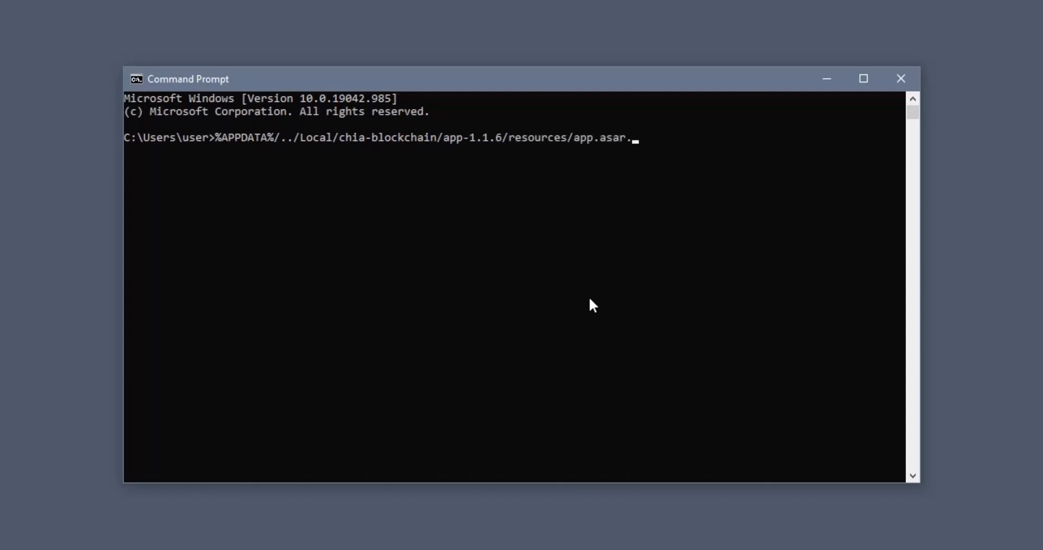
pyautogui.write('unpacked/d')
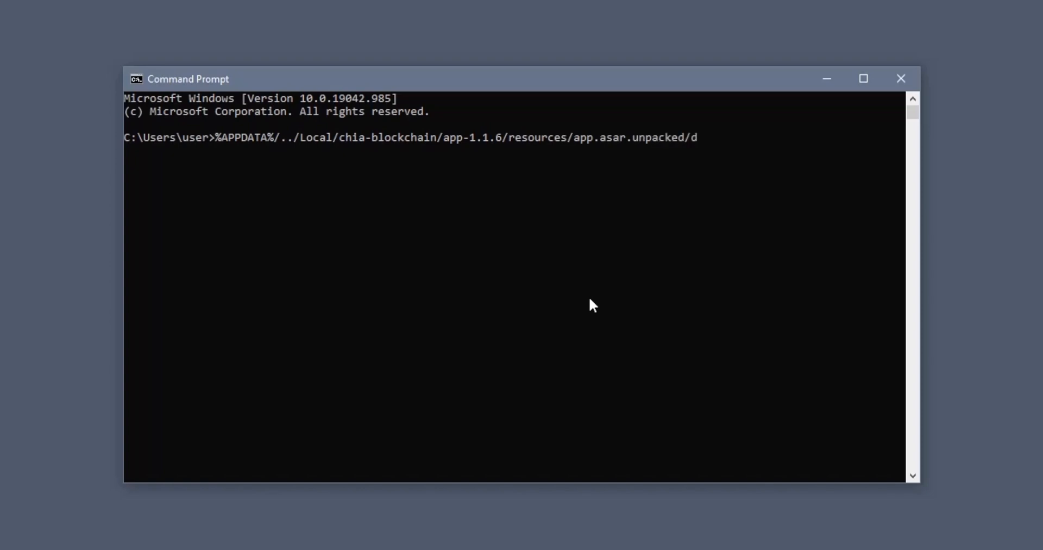
pyautogui.write('aemon/ch')
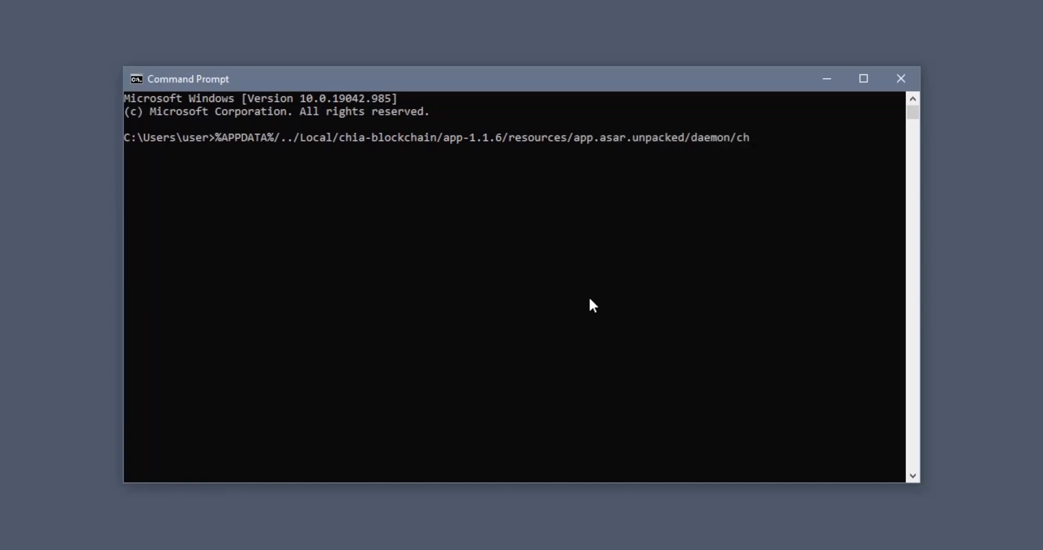
pyautogui.write('ia.exe')
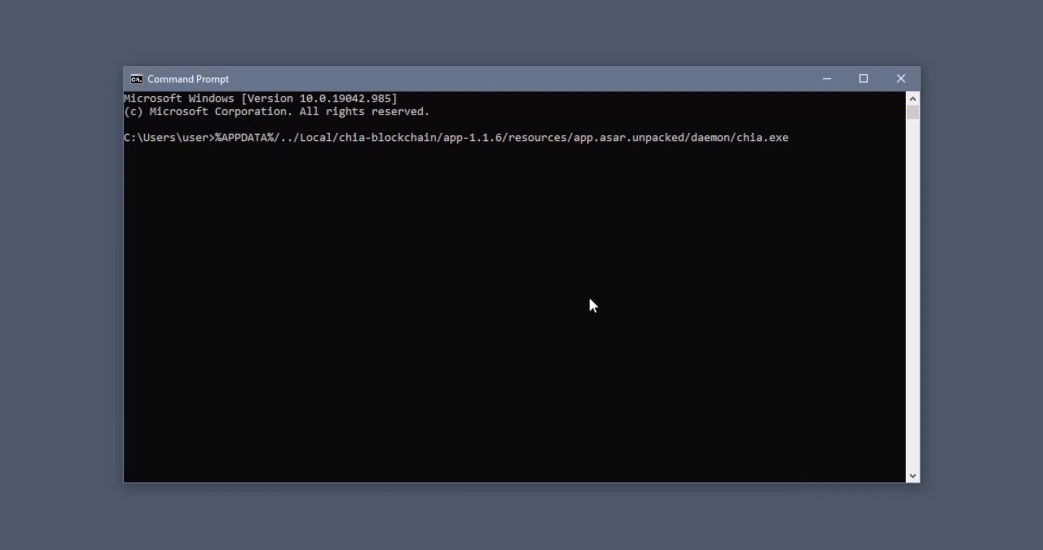
pyautogui.write('keys')
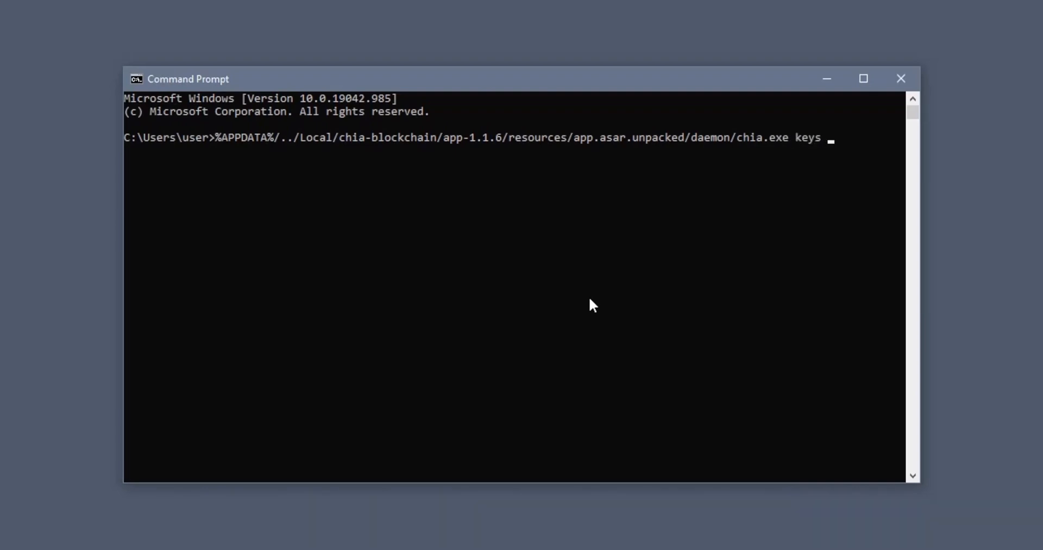
pyautogui.write('show')
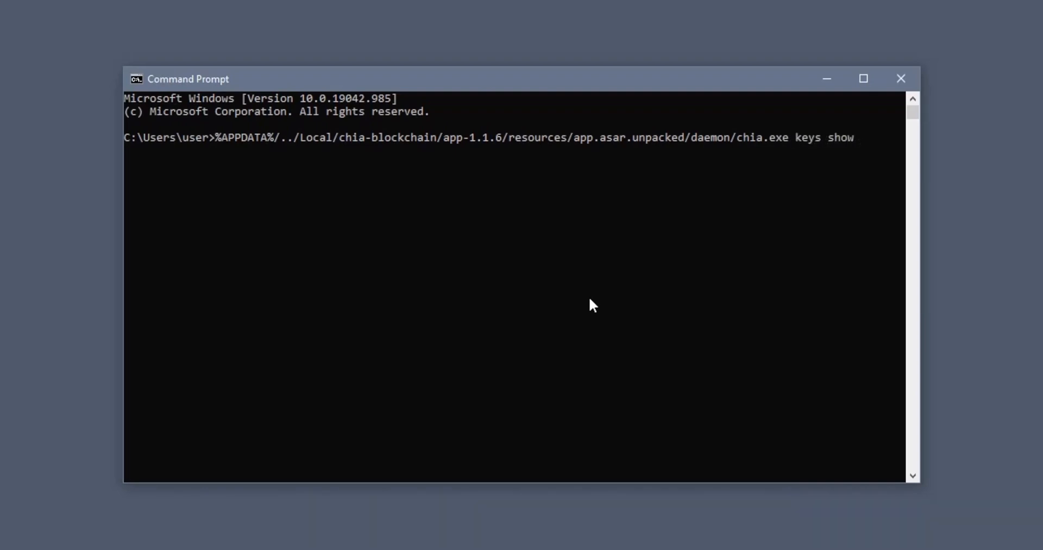